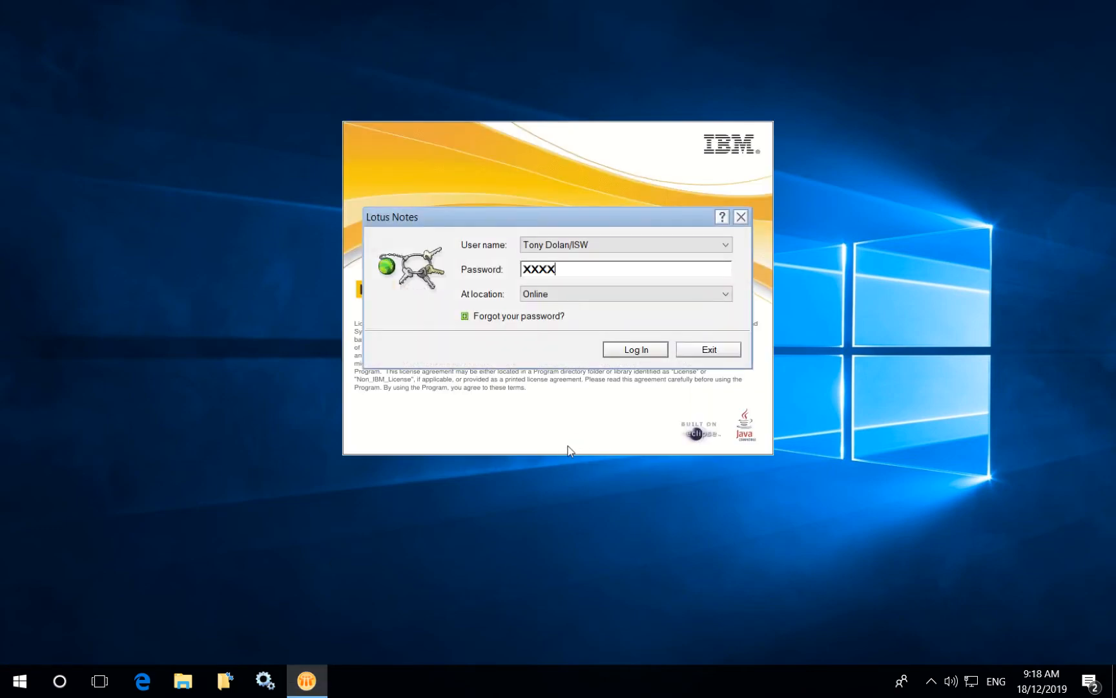
Log in to Lotus Notes 8.5 and go to the mail inbox from the Home page
left_click(634, 349)
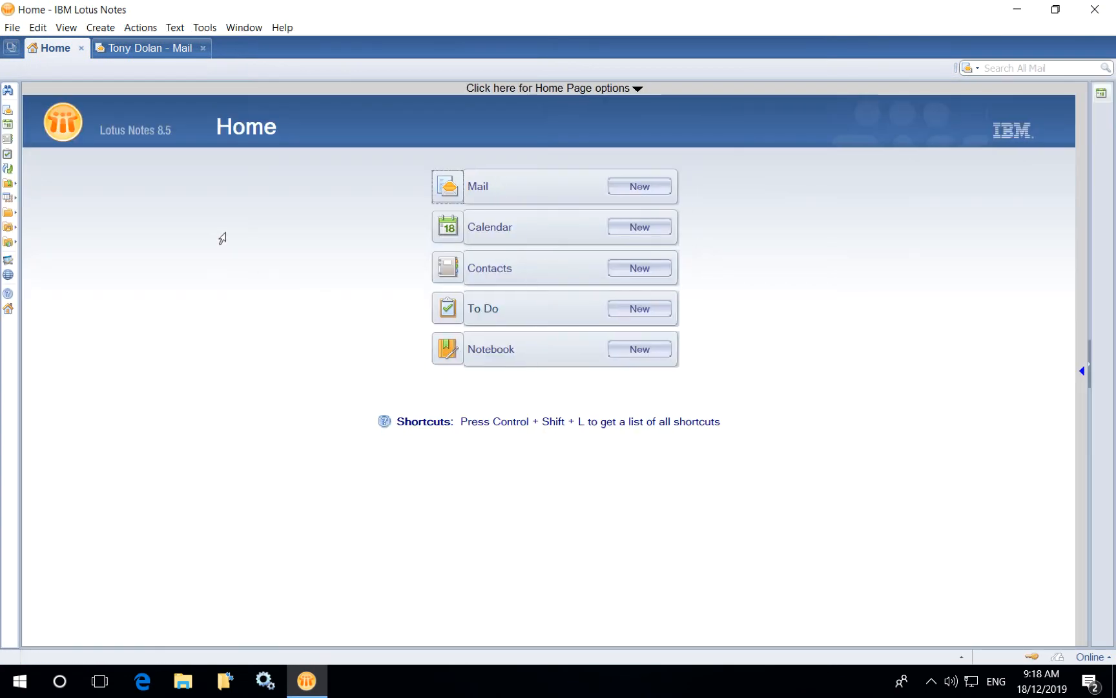
left_click(146, 47)
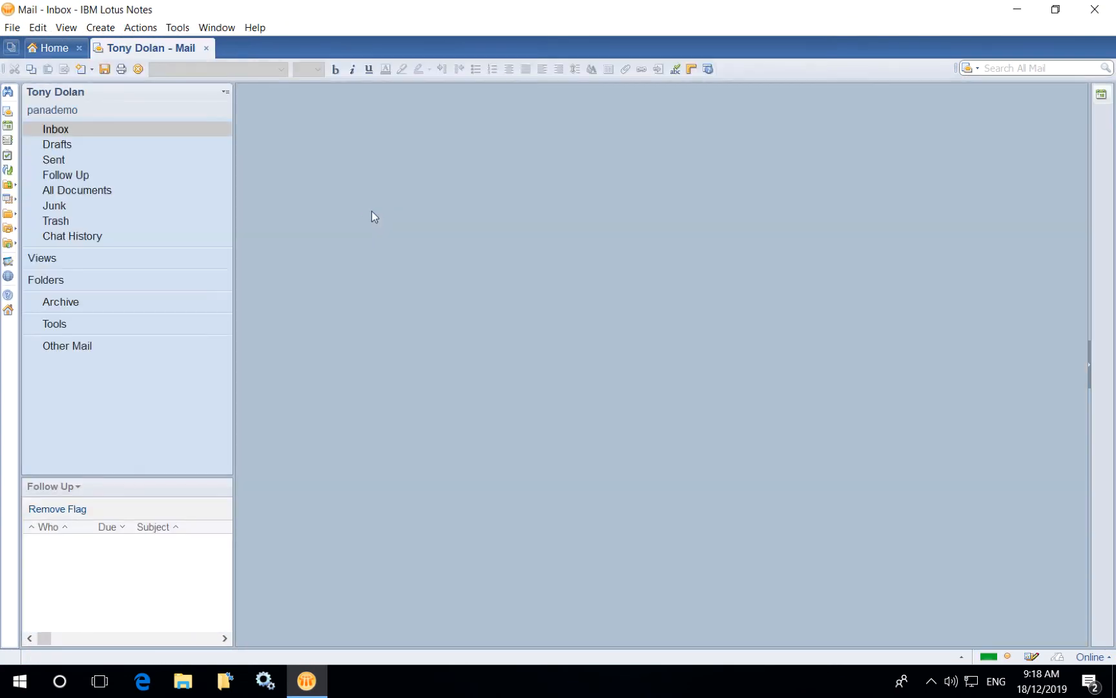
left_click(55, 129)
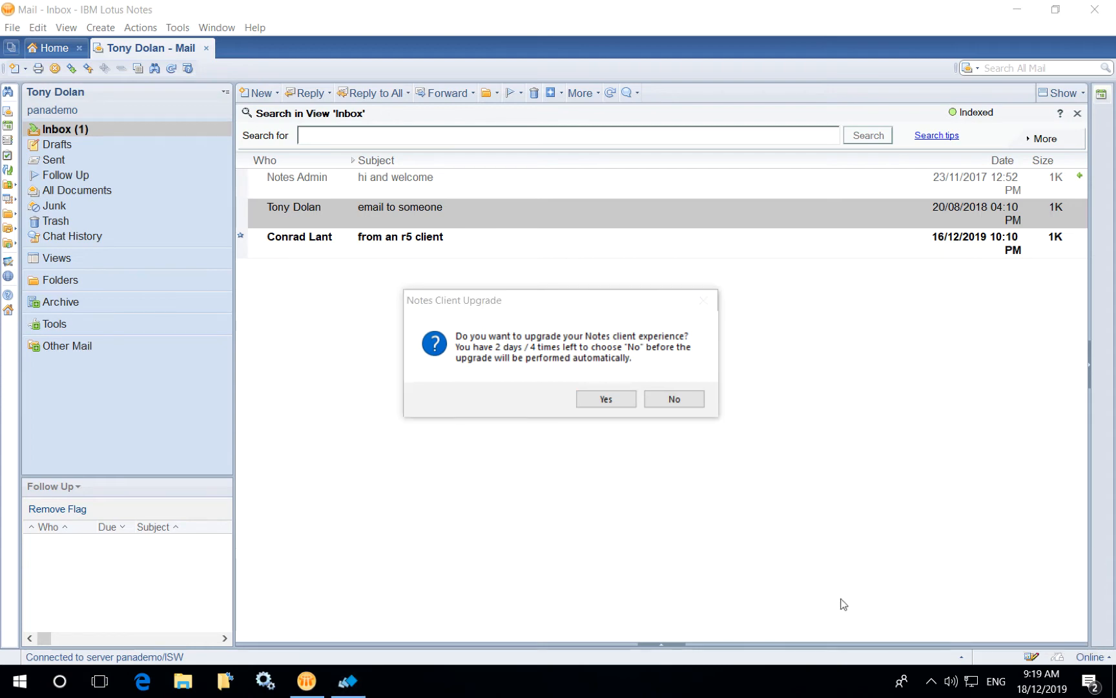
Answer Yes to the upgrade prompt, quit Notes, and confirm the Retry dialog
left_click(605, 399)
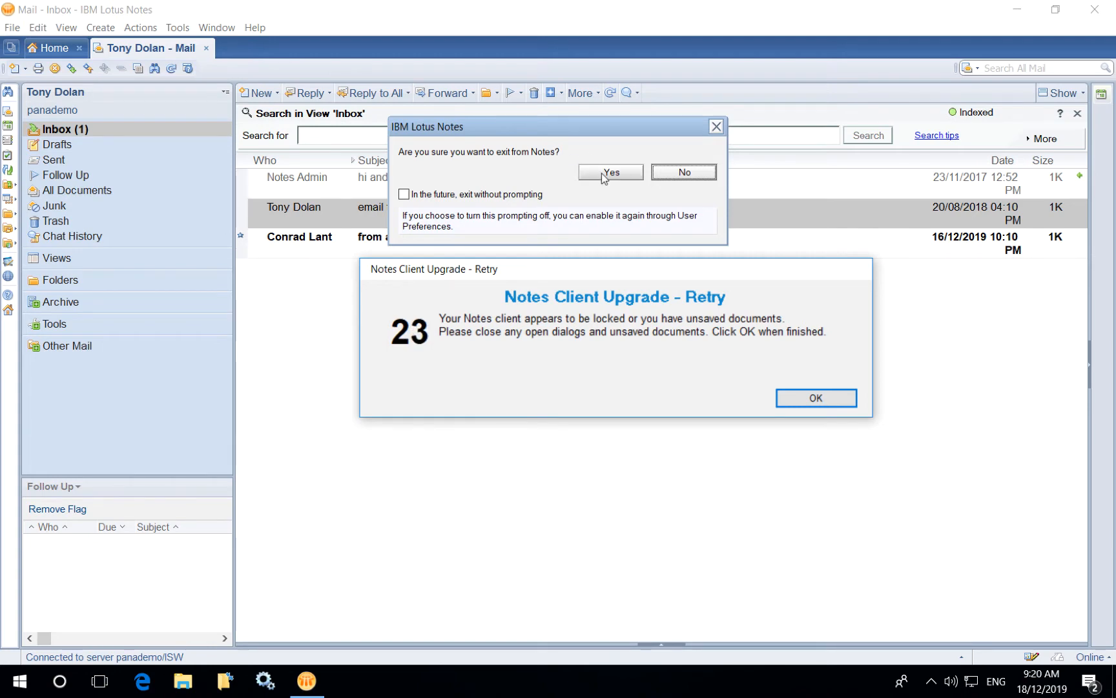
left_click(610, 172)
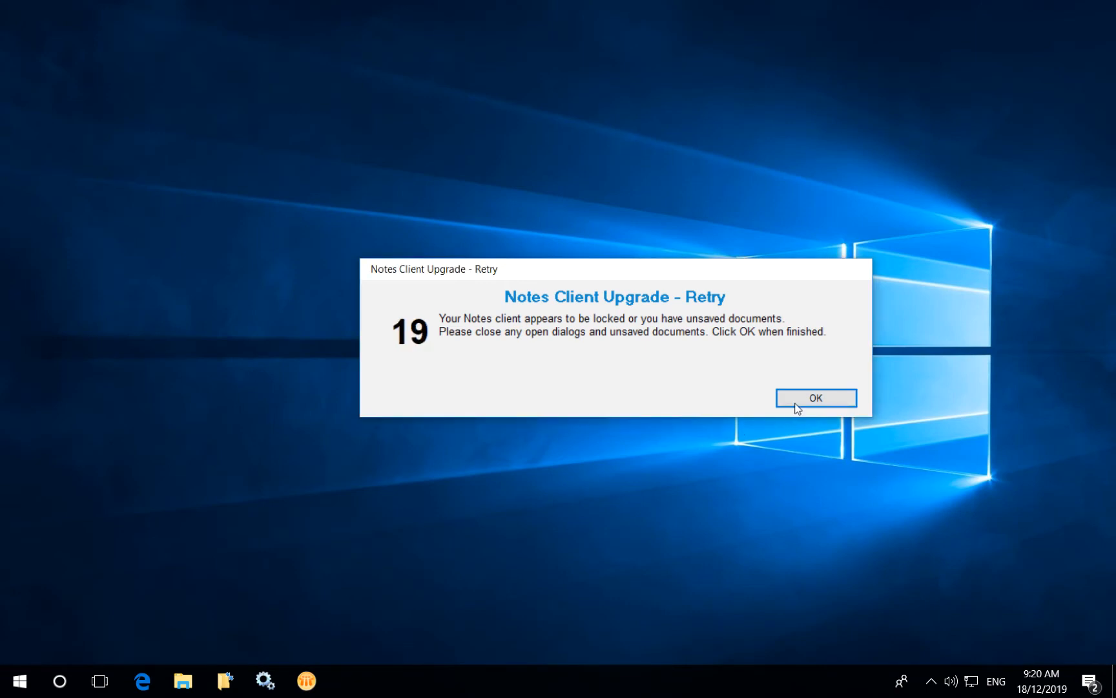
left_click(816, 397)
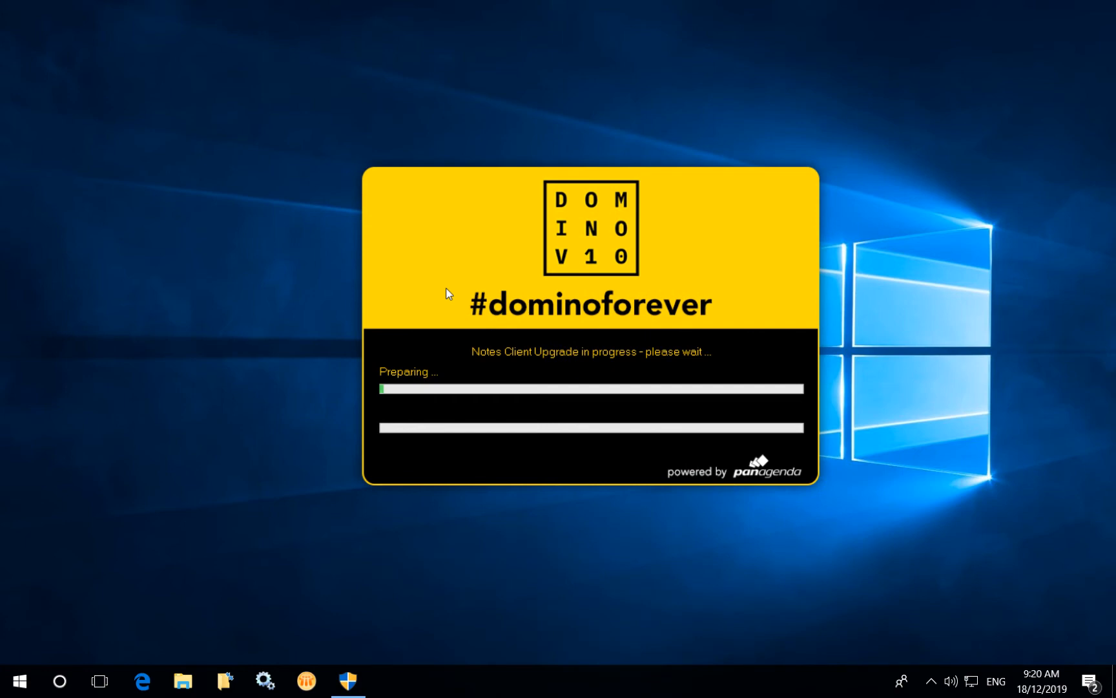
mouse_move(518, 462)
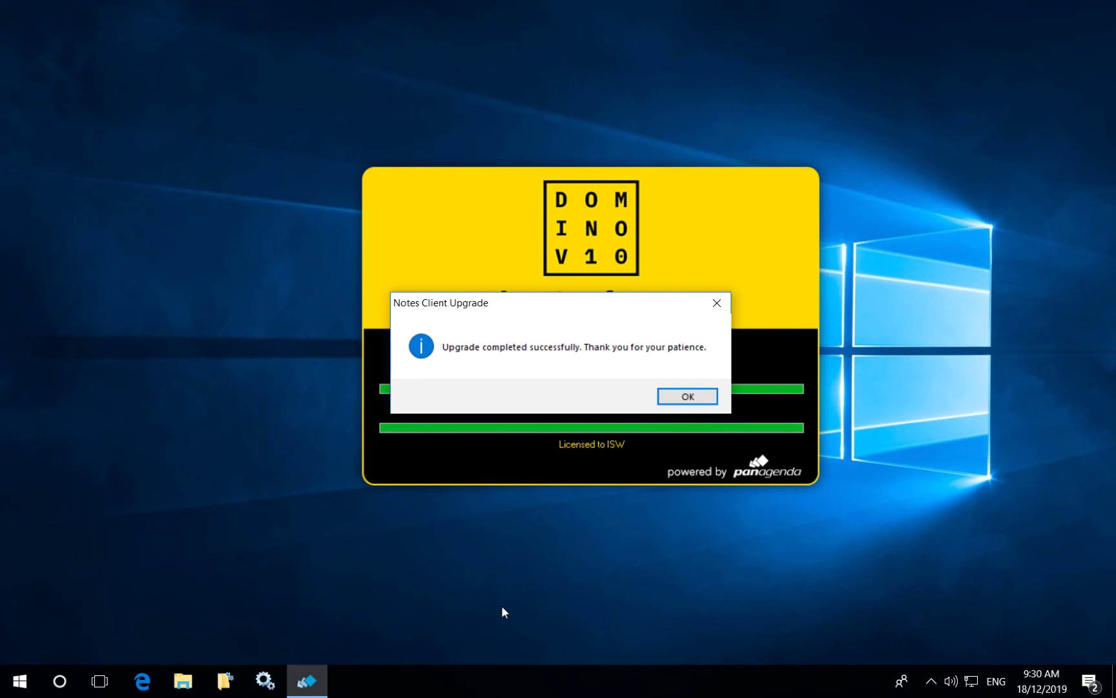
mouse_move(629, 488)
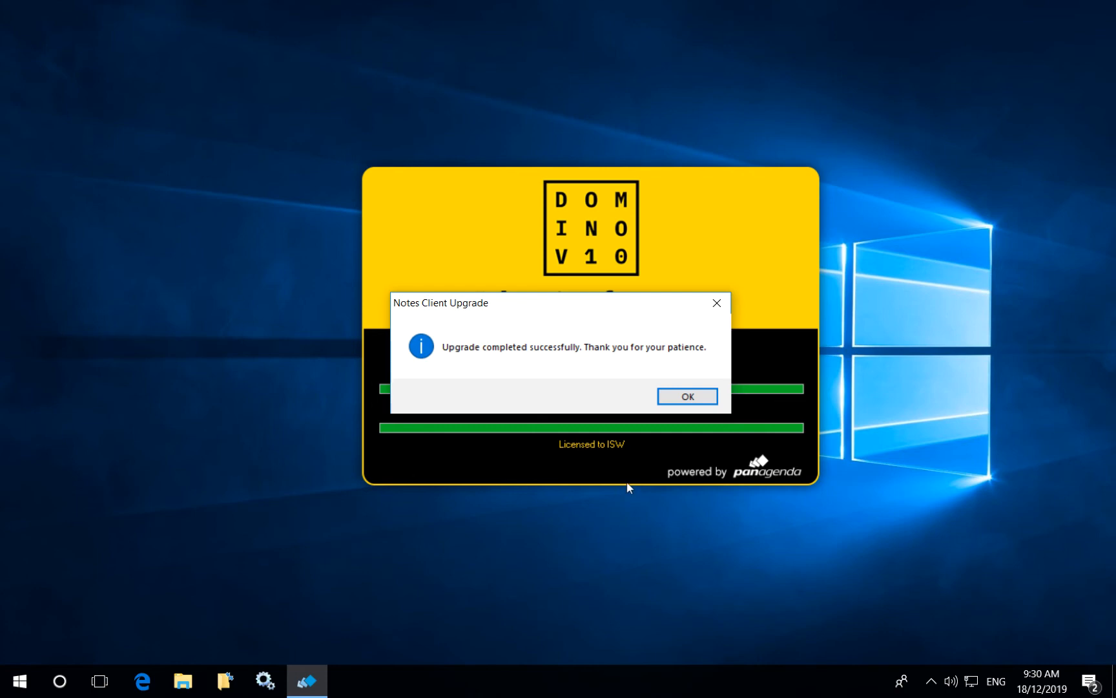
Dismiss the upgrade-complete message, launch HCL Notes from Start's Most used, and log in
left_click(686, 395)
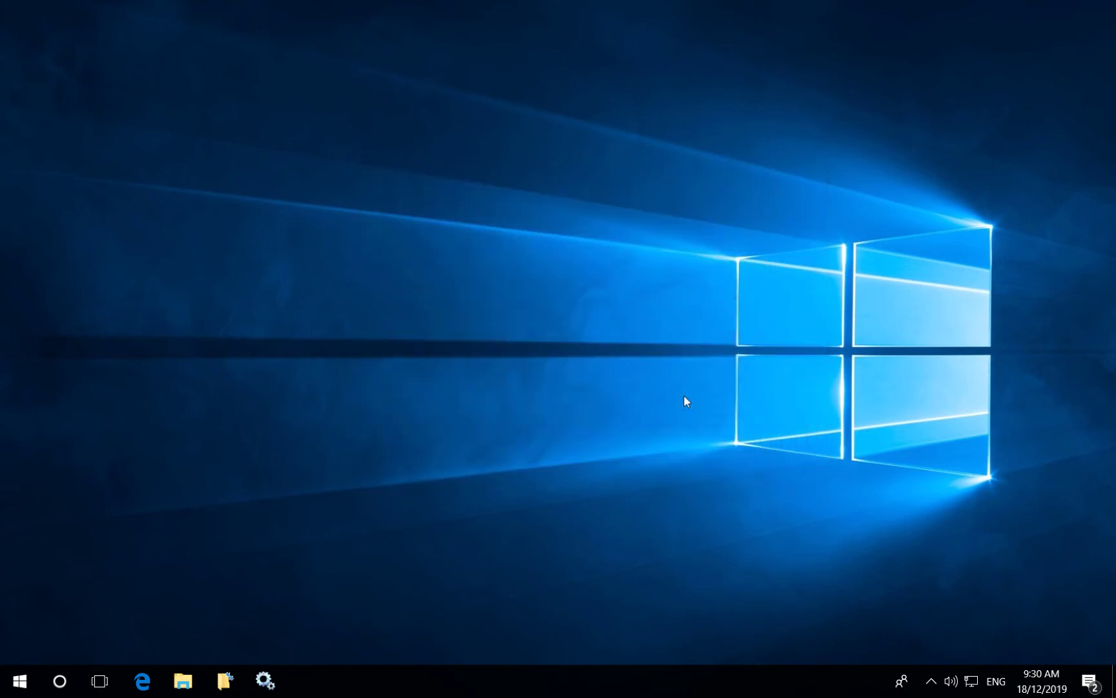
left_click(13, 681)
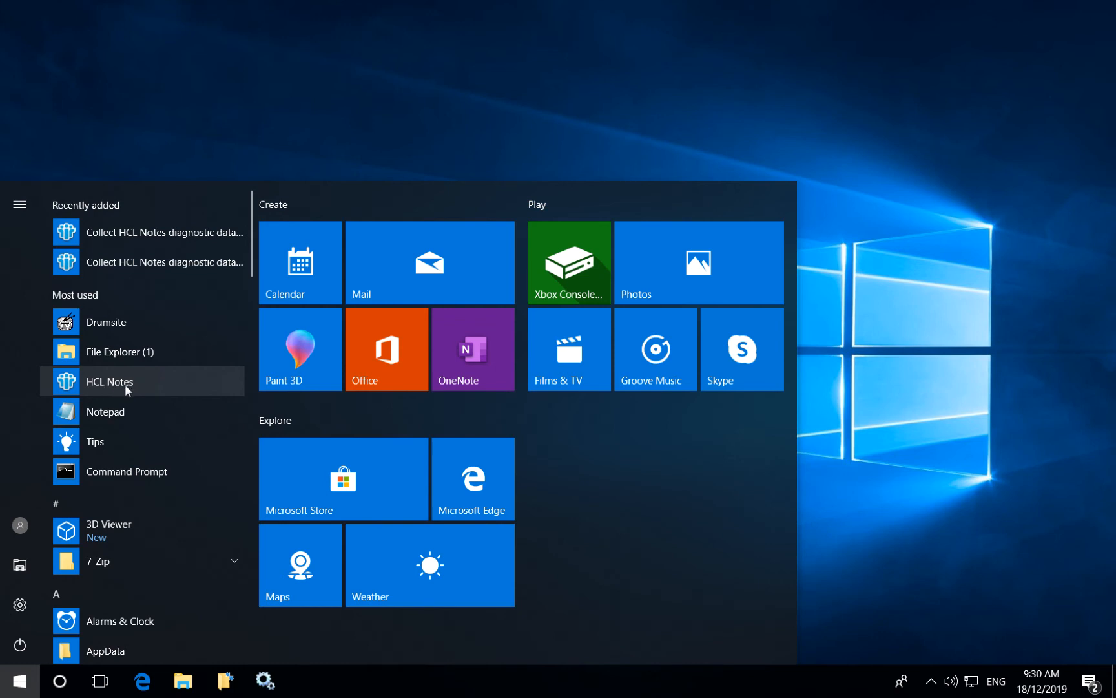
left_click(109, 381)
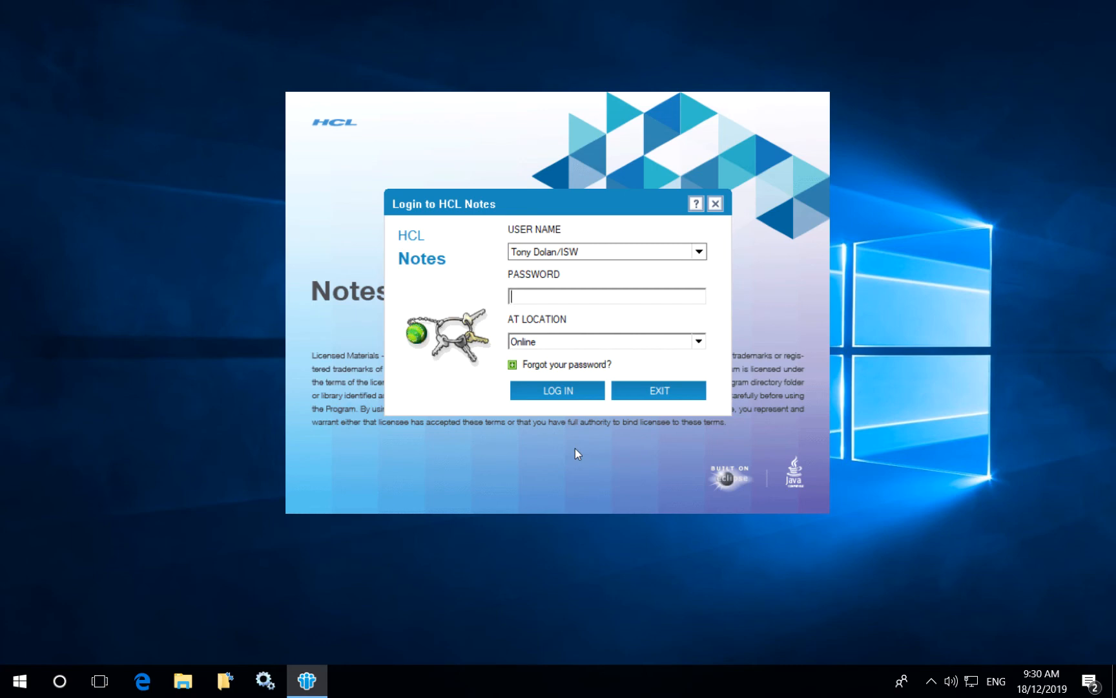
left_click(557, 390)
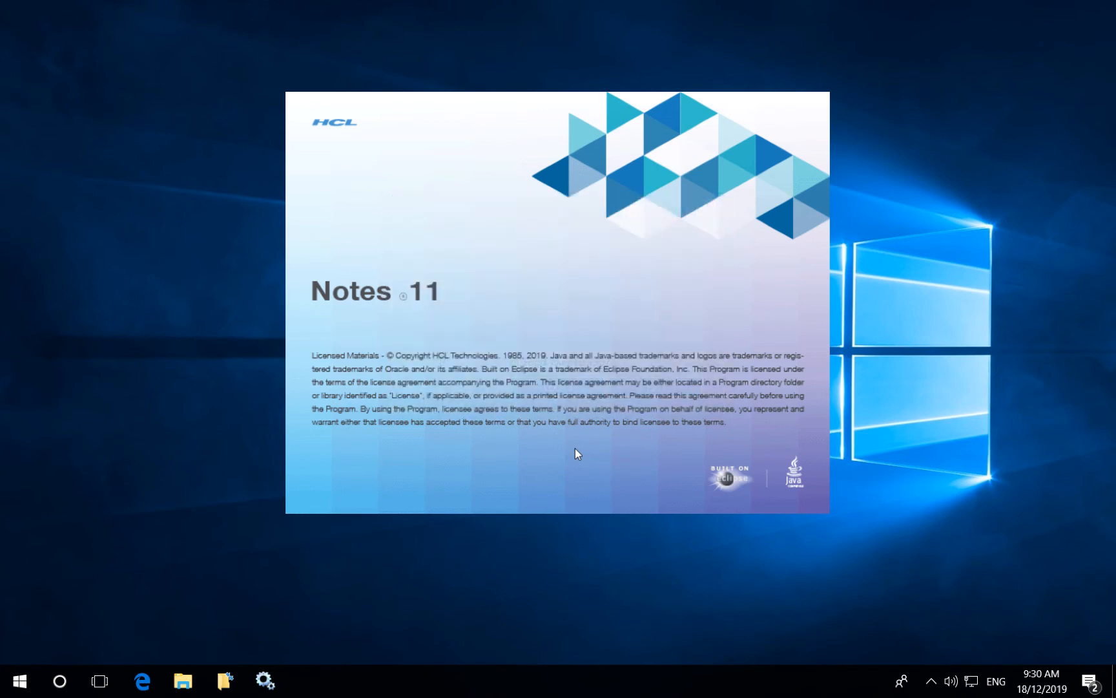
Browse %localappdata%\HCL\Notes\Data in File Explorer and review the migrated files, including user.id
left_click(183, 681)
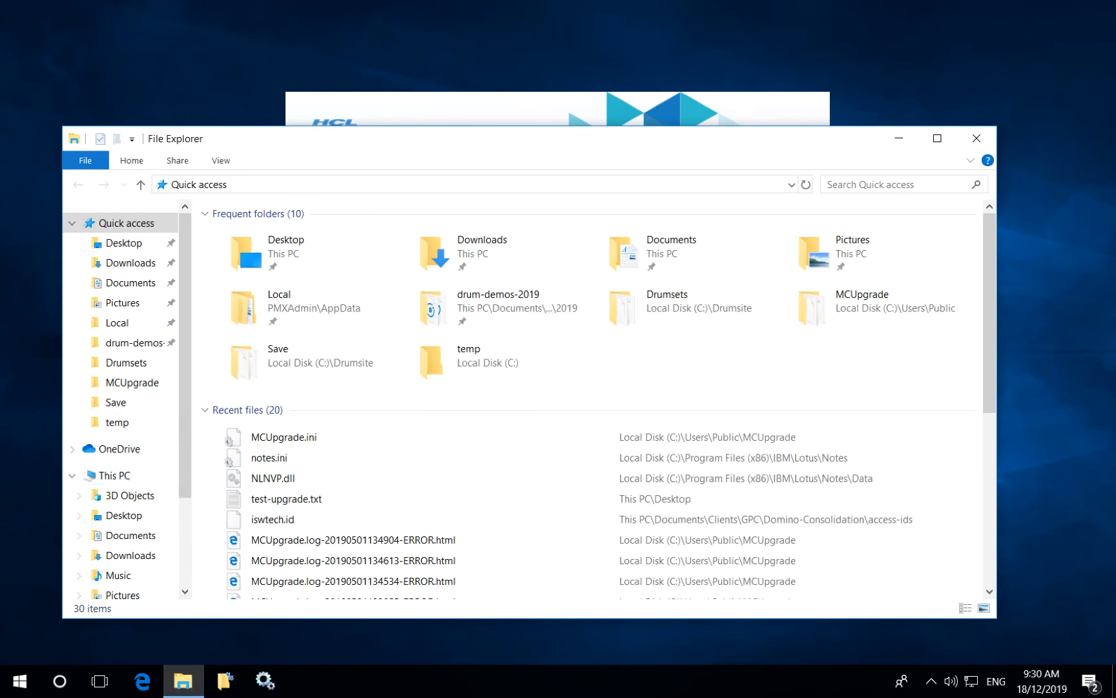
type("%localapp")
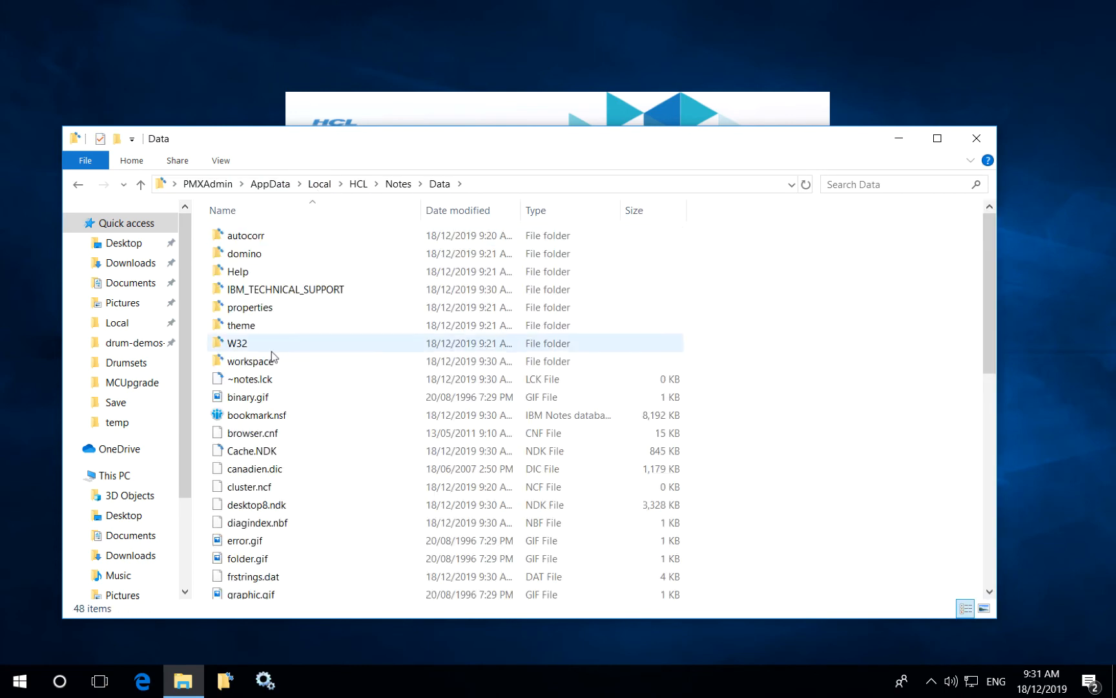
scroll("down", 3)
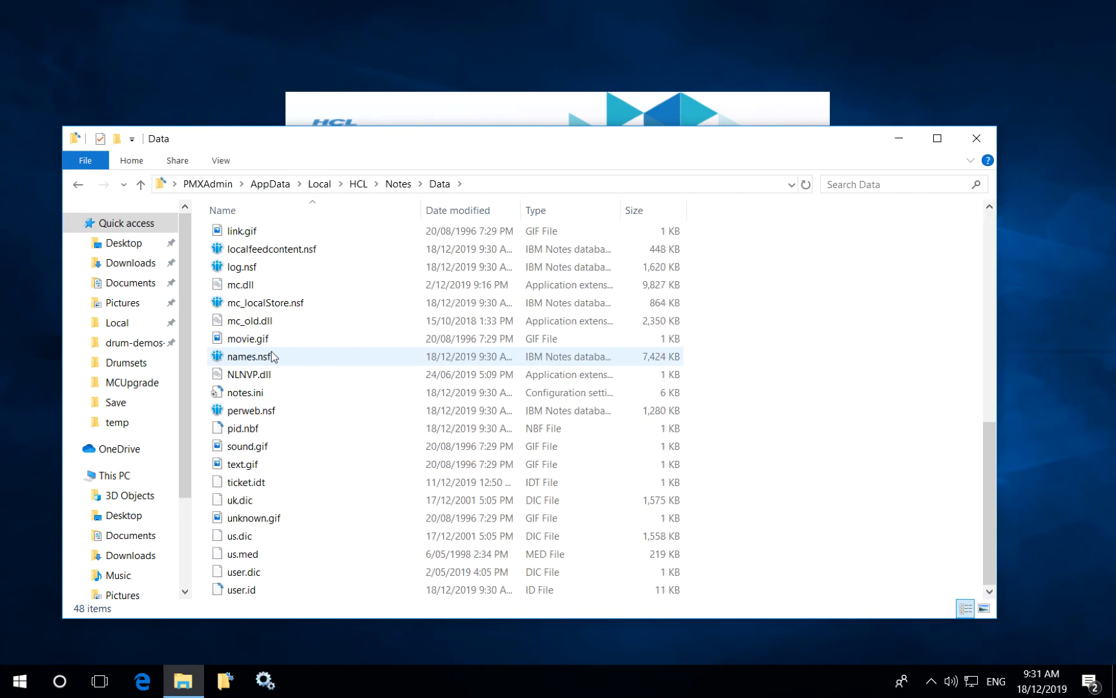
left_click(242, 589)
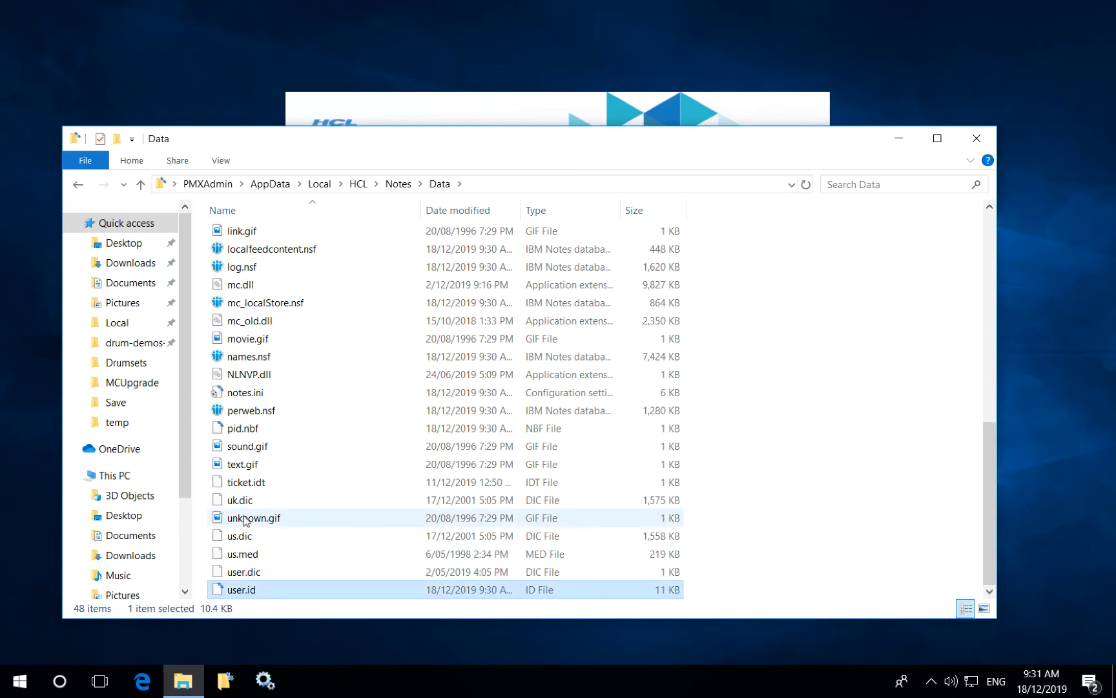
scroll("up", 3)
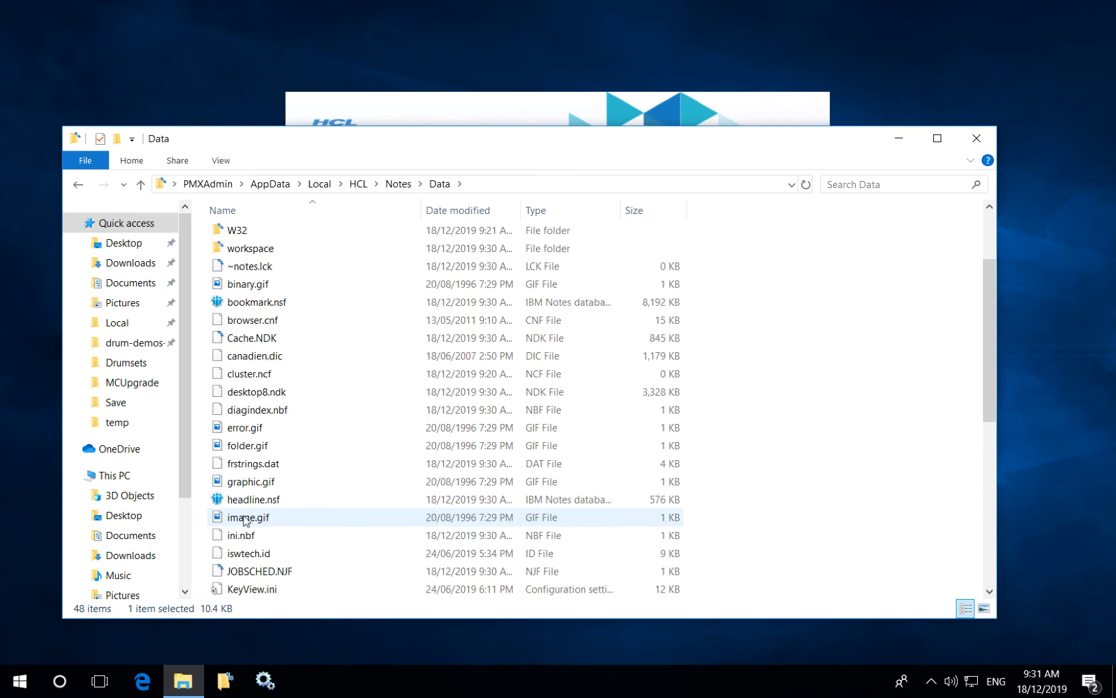
scroll("down", 3)
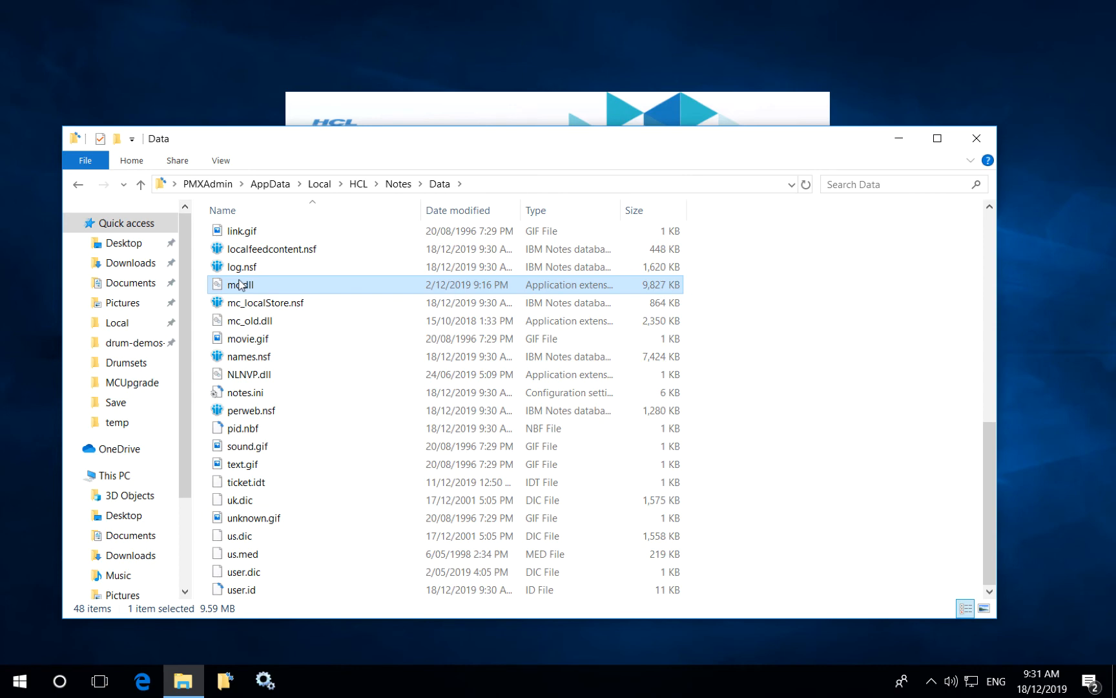
scroll("up", 3)
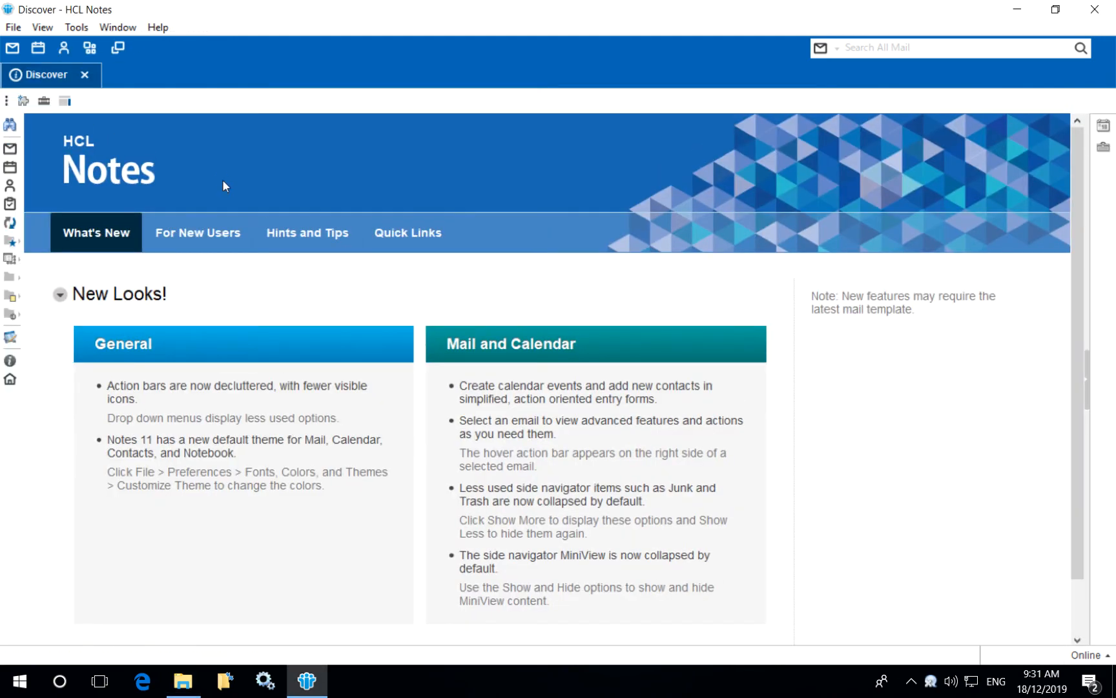
View Favorite Bookmarks and Applications, show the Workspace of icons, and launch Mail from it
left_click(10, 242)
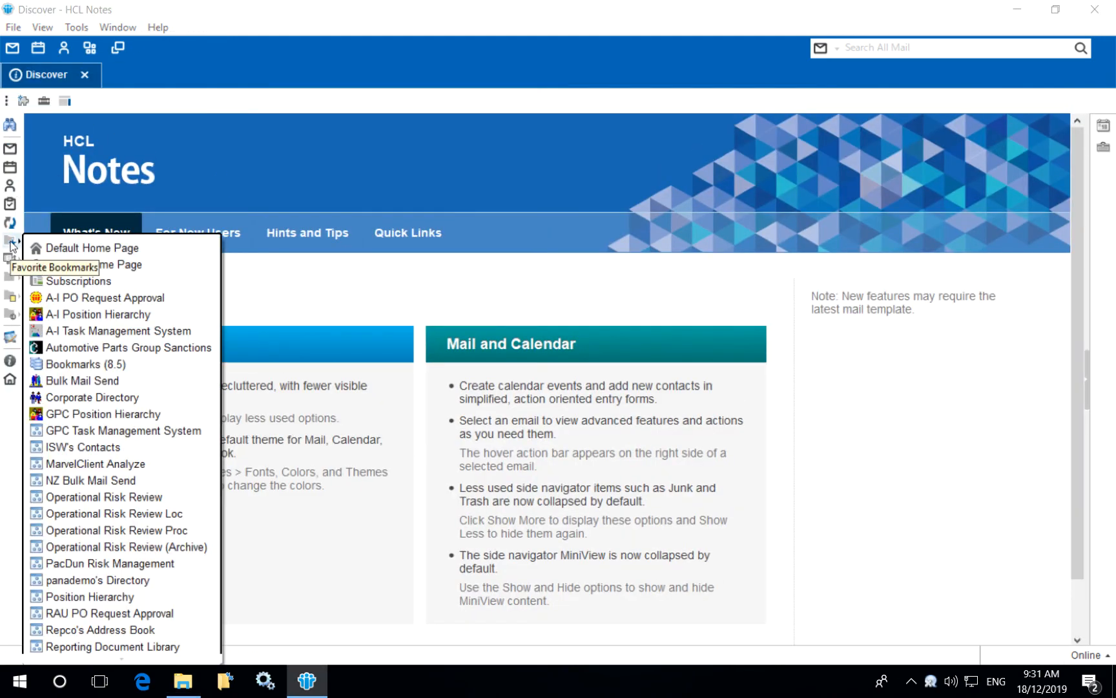
left_click(10, 259)
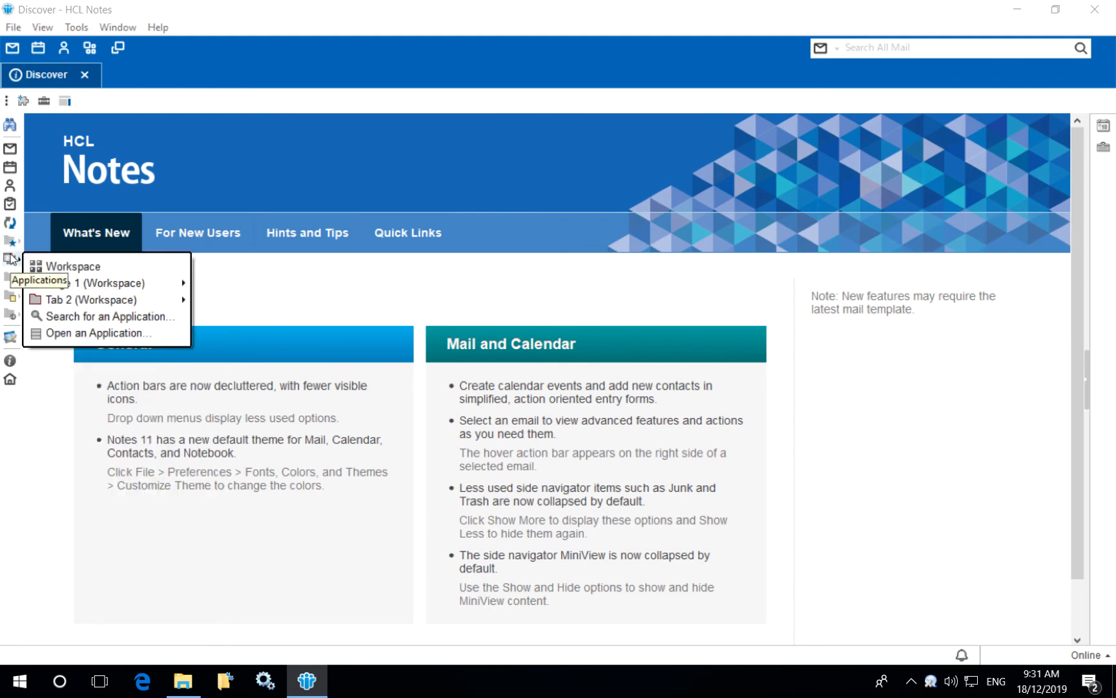
left_click(71, 266)
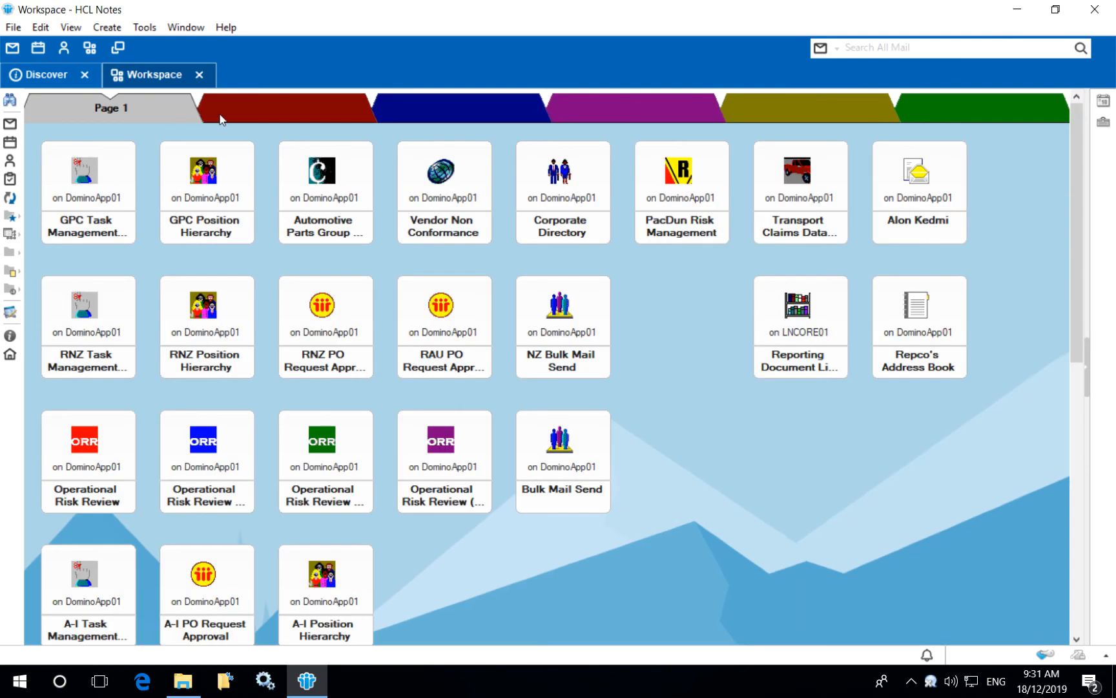
left_click(284, 108)
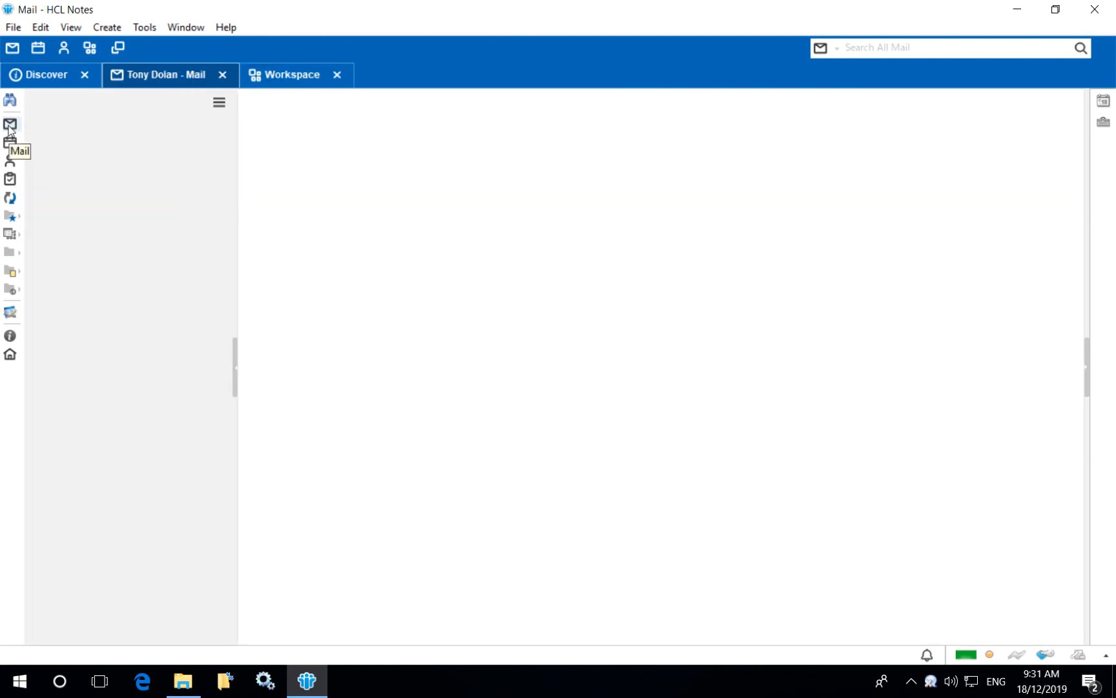
Bring up the Calendar, glance at the Workspace, and return to the Mail inbox with its three messages
left_click(10, 125)
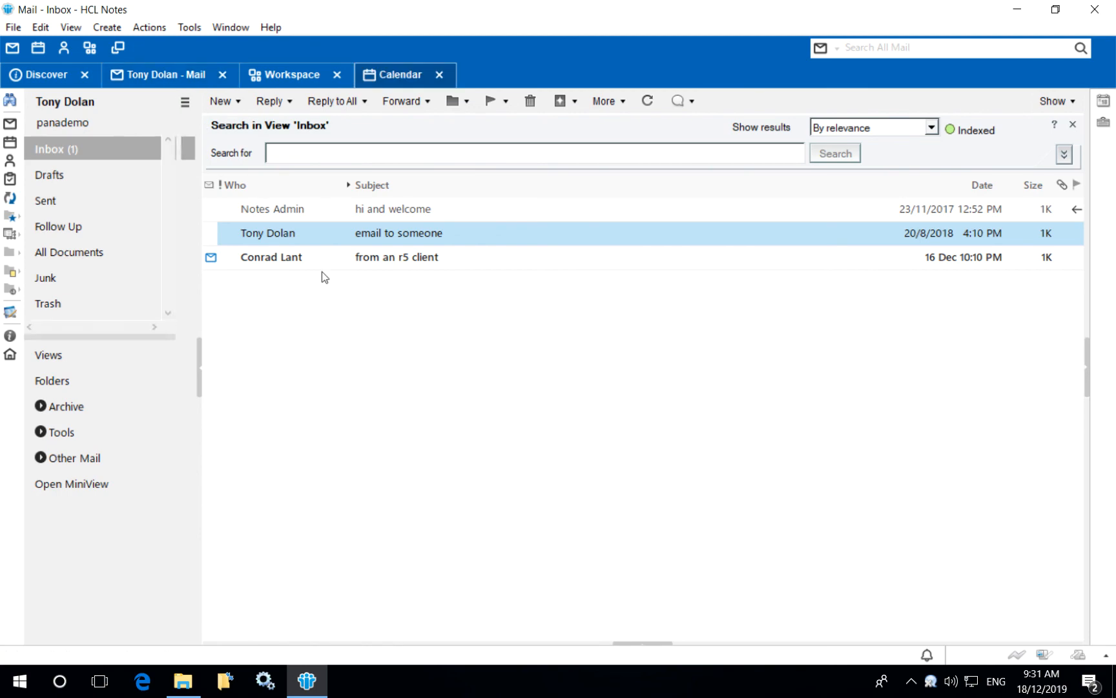
left_click(400, 73)
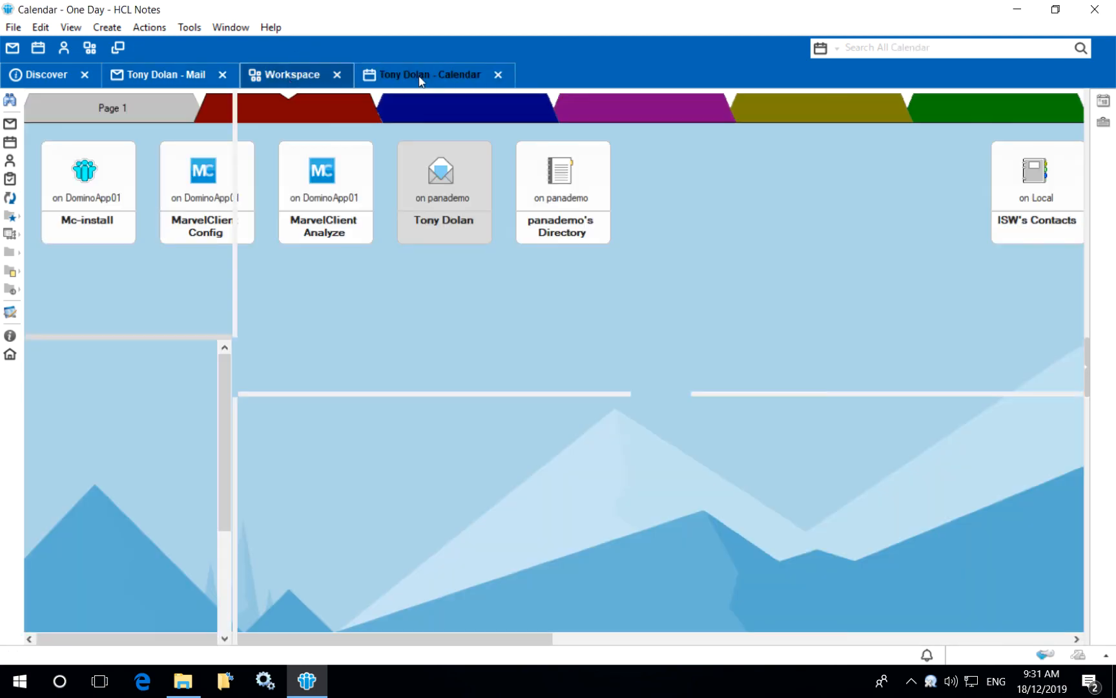
left_click(291, 73)
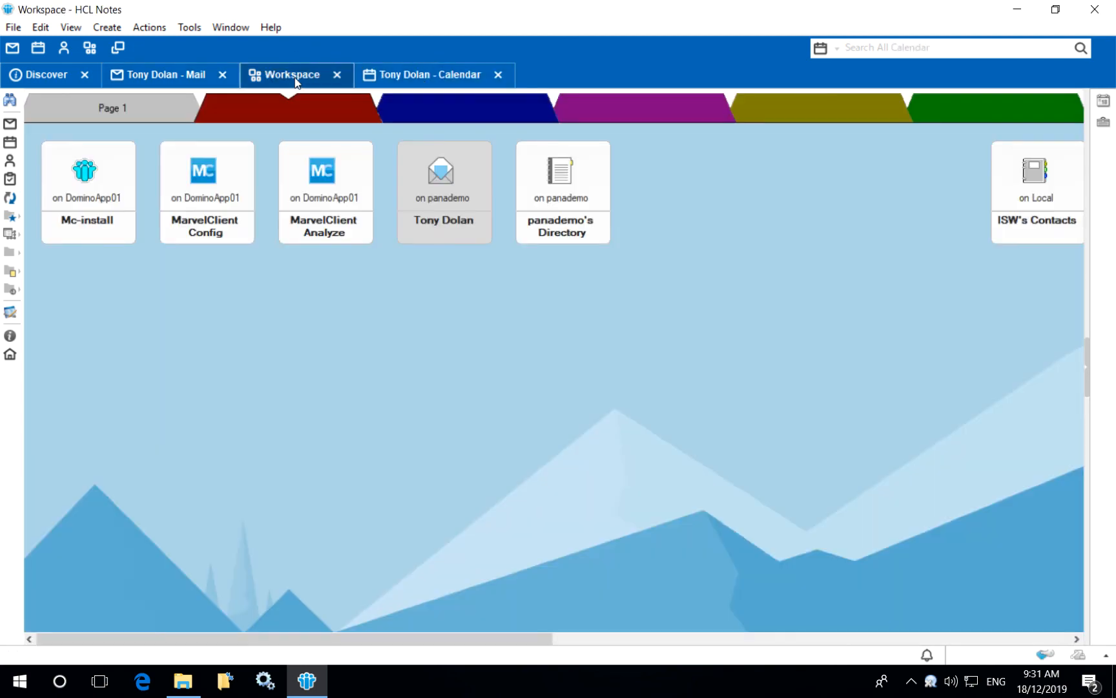
left_click(159, 73)
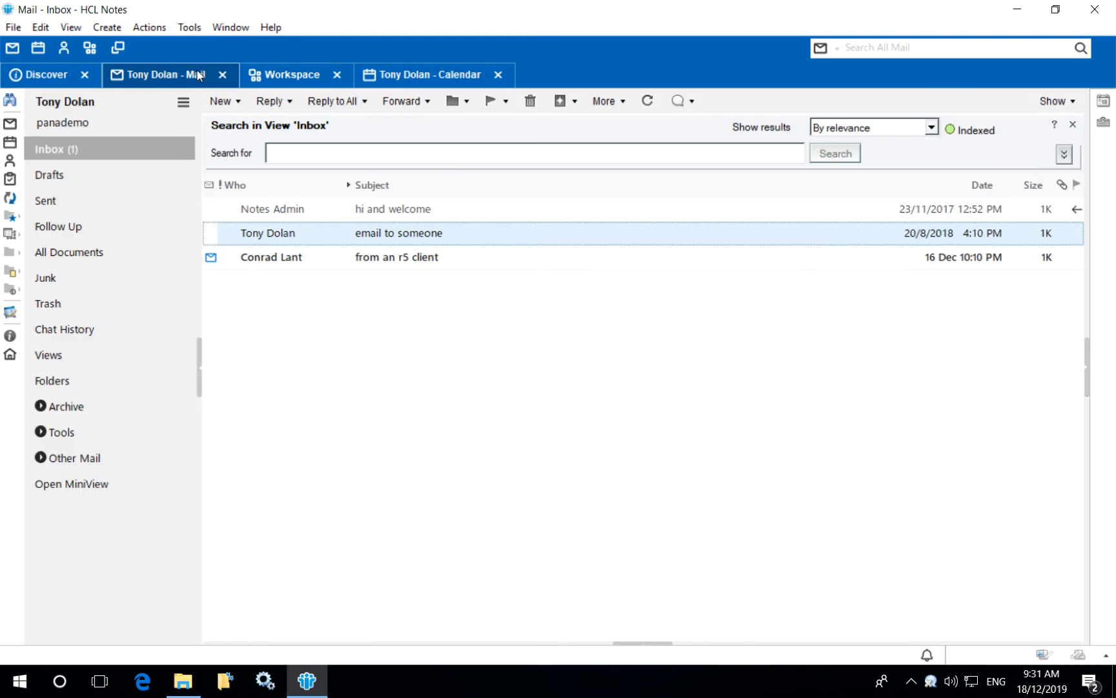
mouse_move(295, 60)
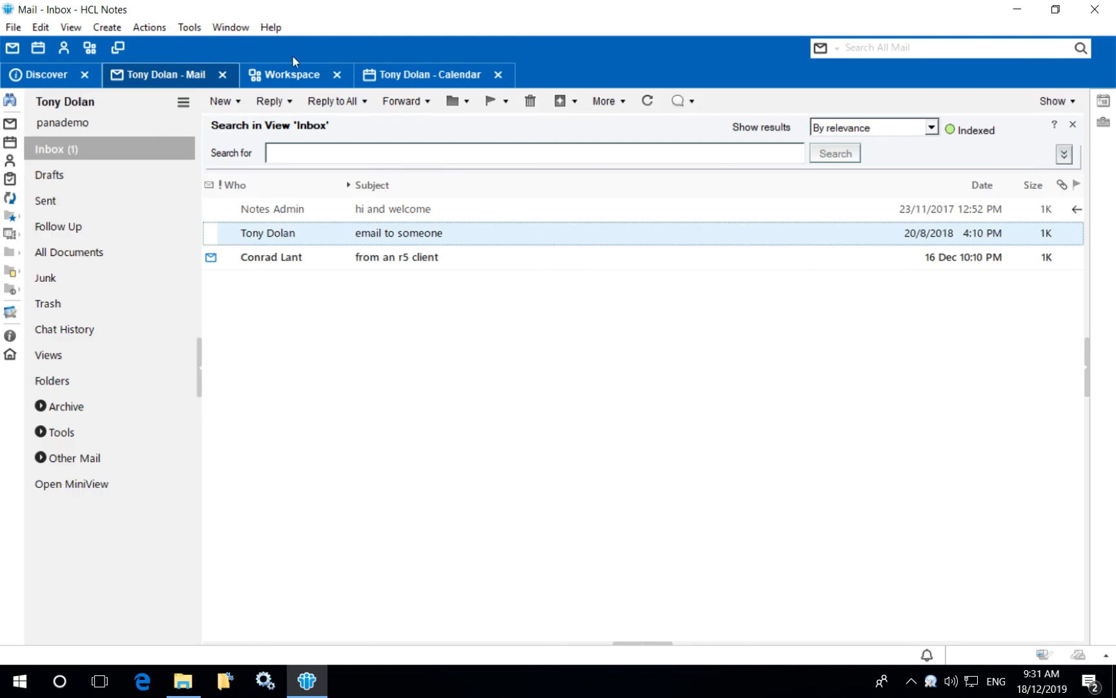